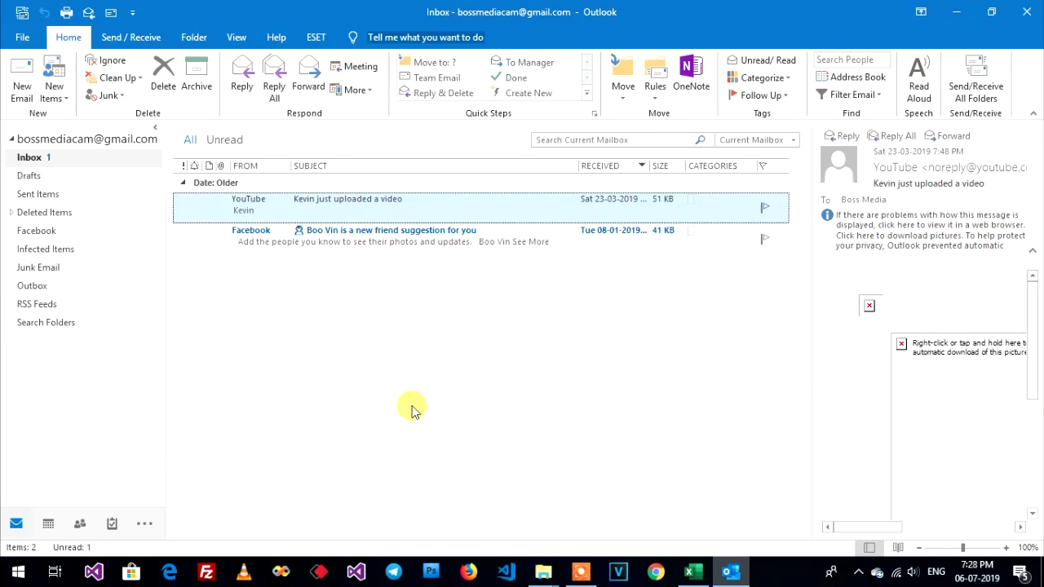
mouse_move(350, 422)
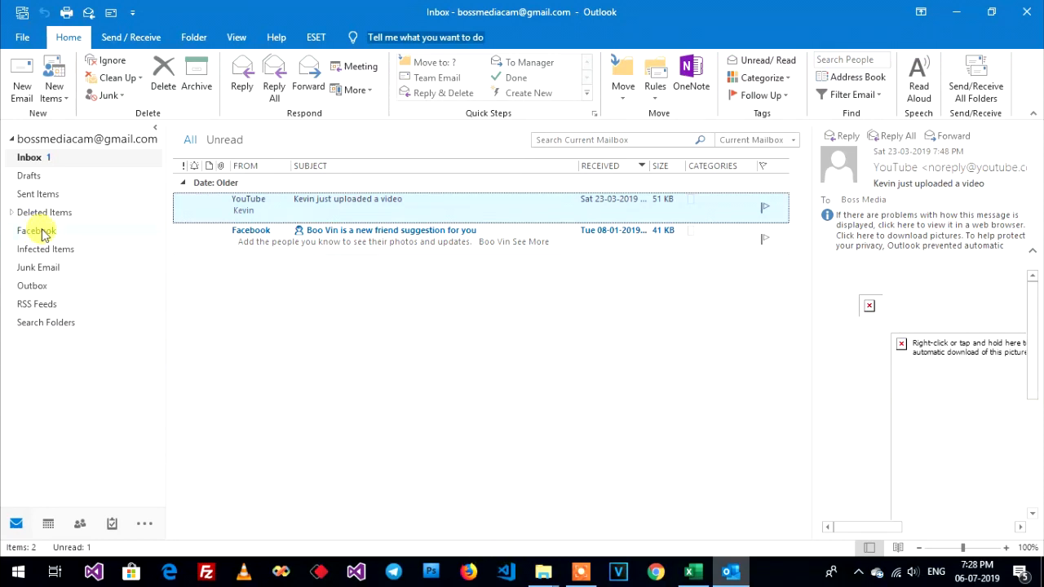
- Create a new mail folder named 'YouTube' from the folder pane's right-click menu
right_click(35, 230)
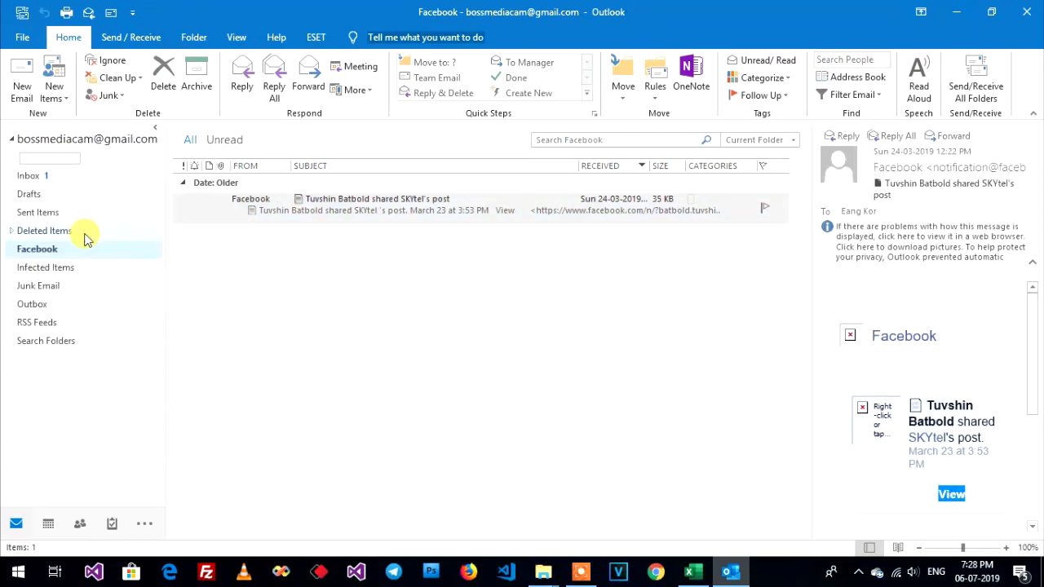
type("YouTube")
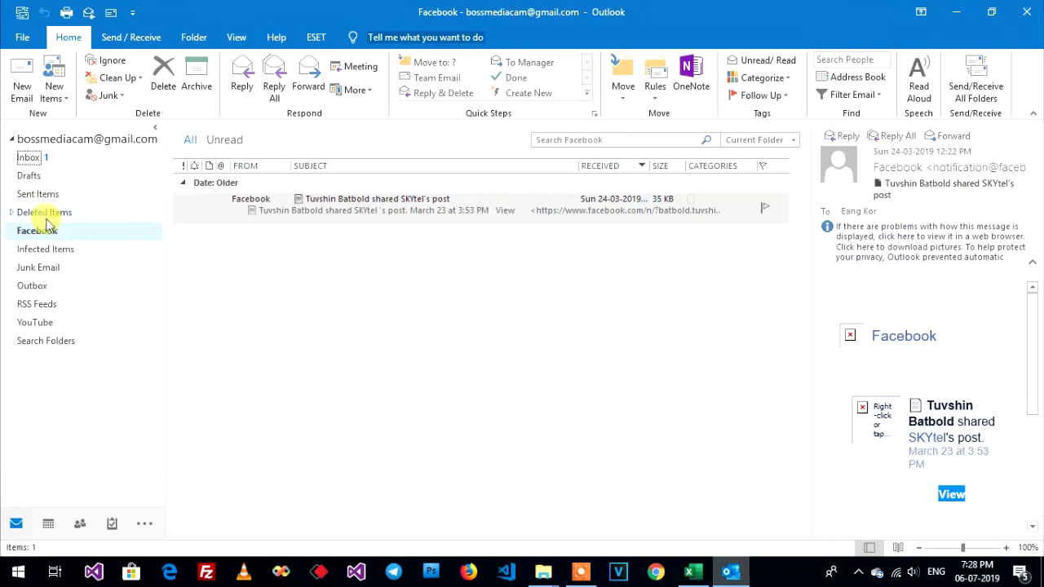
mouse_move(65, 294)
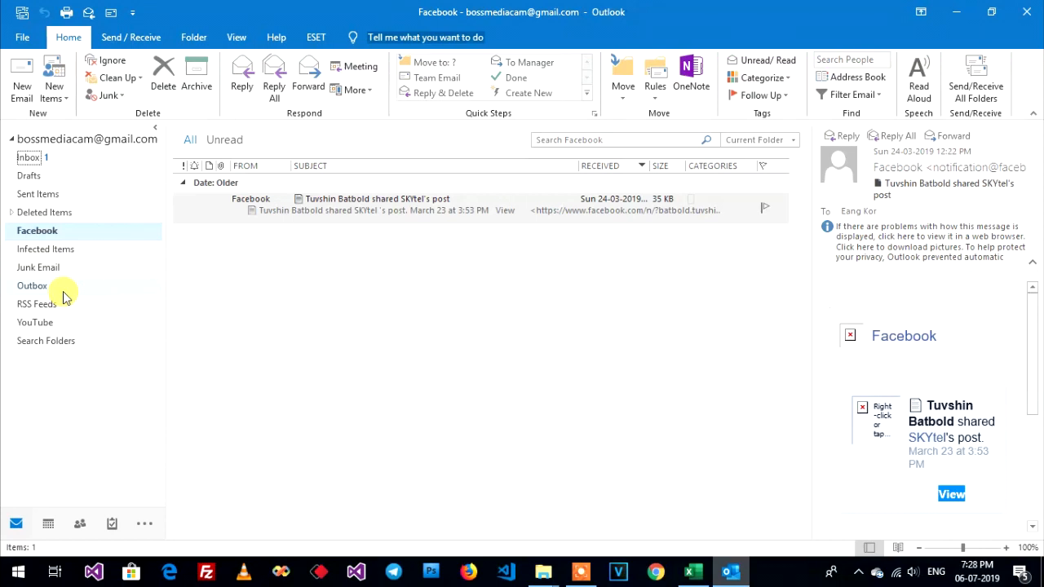
mouse_move(65, 268)
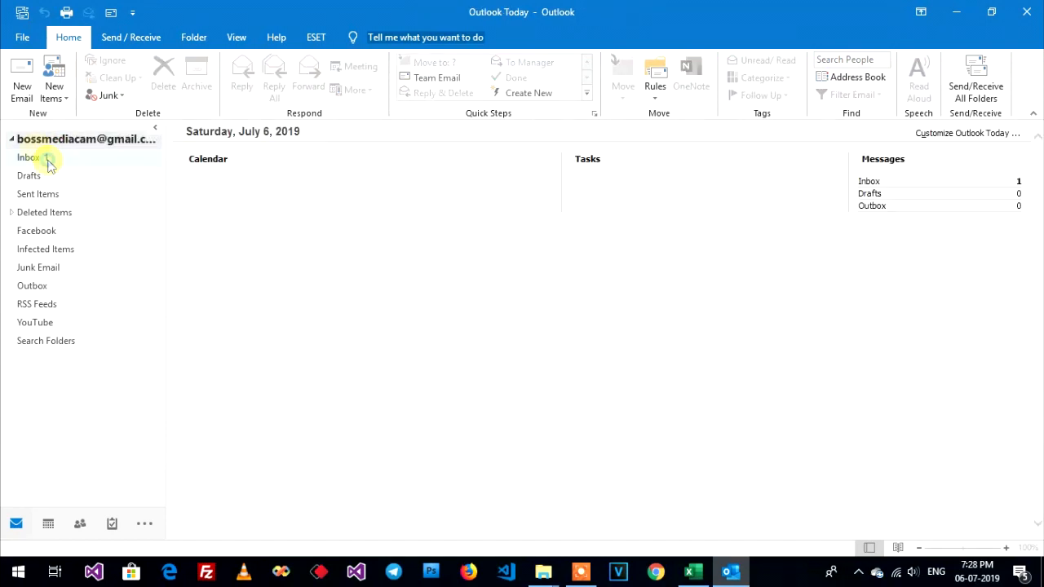
- Open the Inbox's Facebook friend-suggestion email to inspect its sender address
left_click(30, 157)
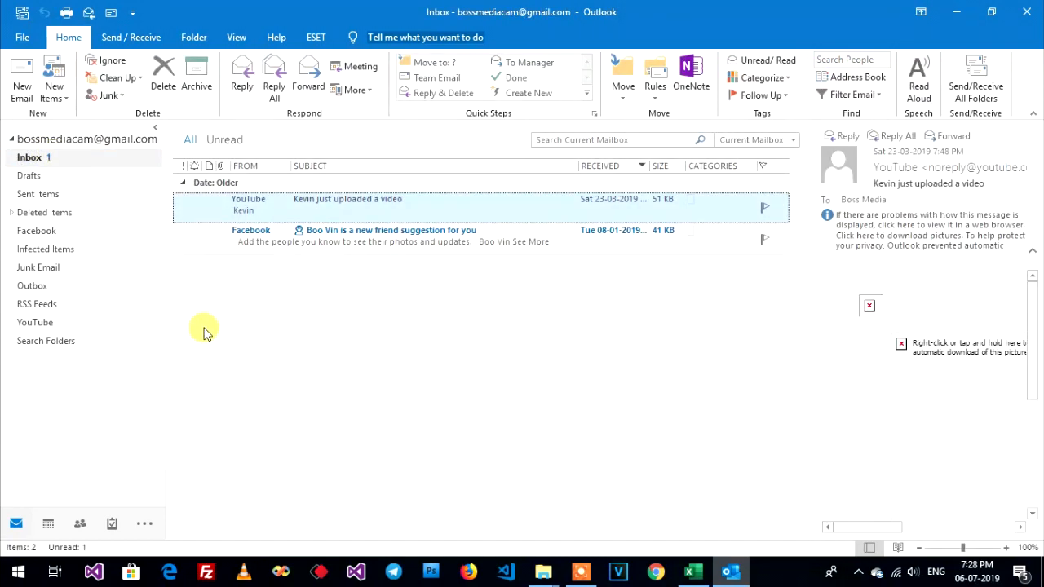
mouse_move(214, 309)
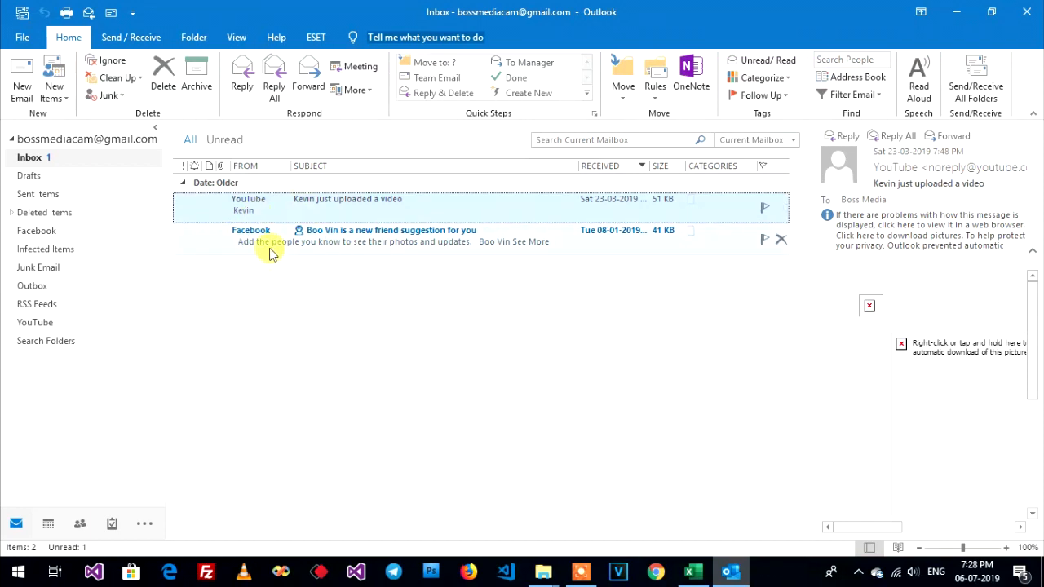
mouse_move(252, 289)
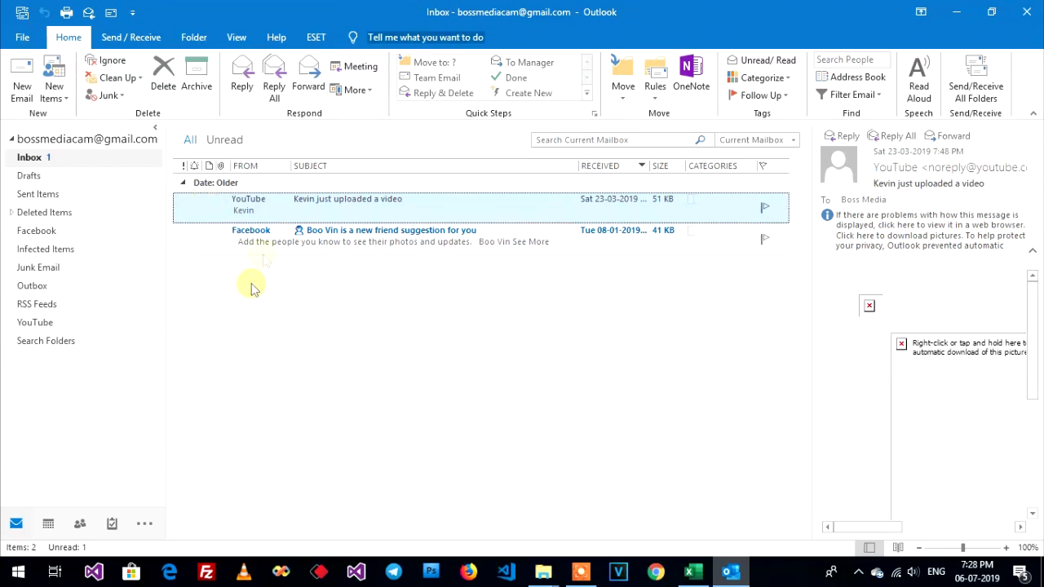
double_click(347, 204)
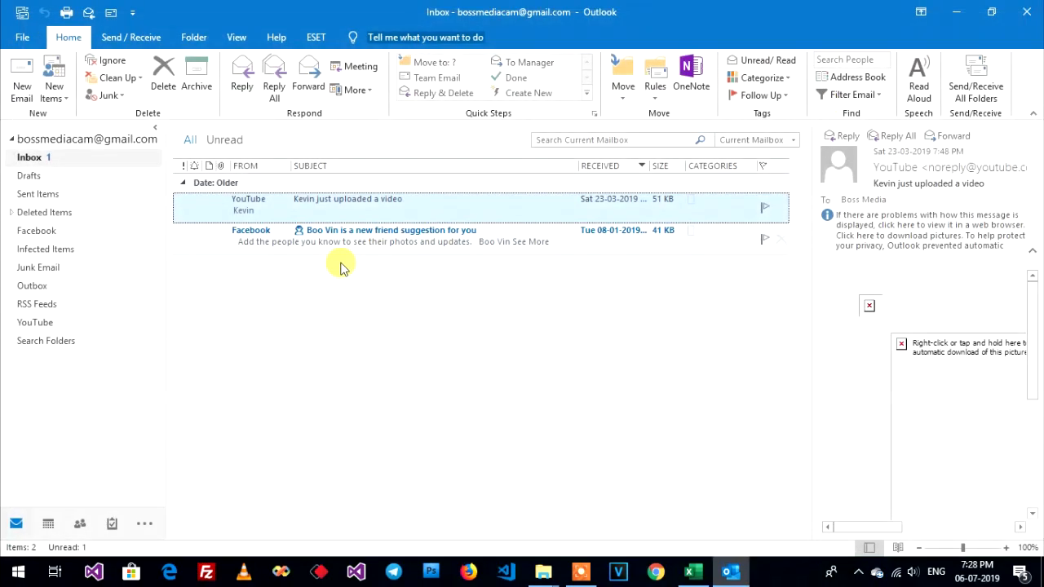
double_click(390, 230)
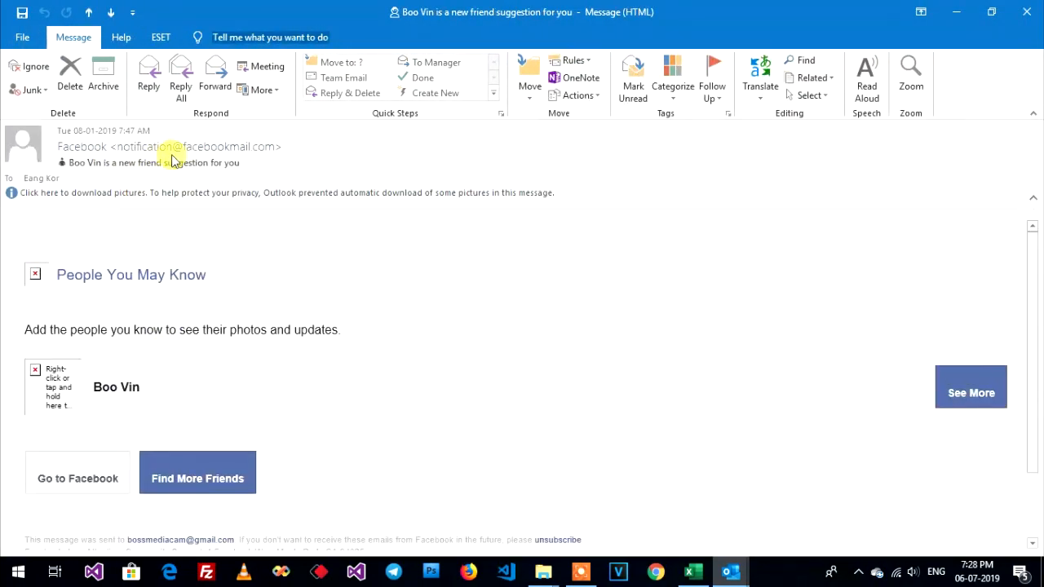
mouse_move(171, 146)
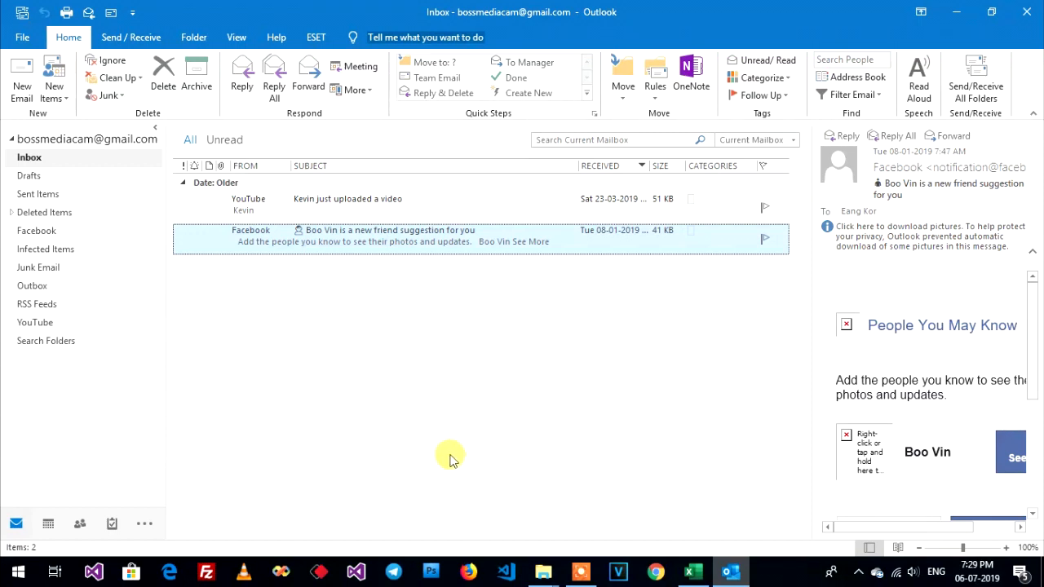
mouse_move(591, 178)
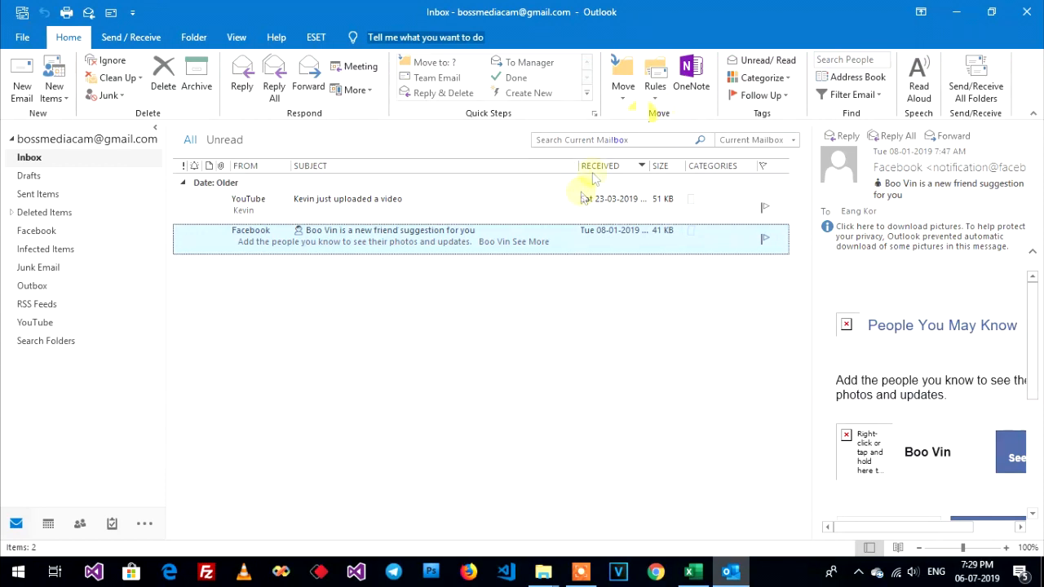
- Start a new rule from Rules > Manage Rules & Alerts > New Rule
left_click(655, 78)
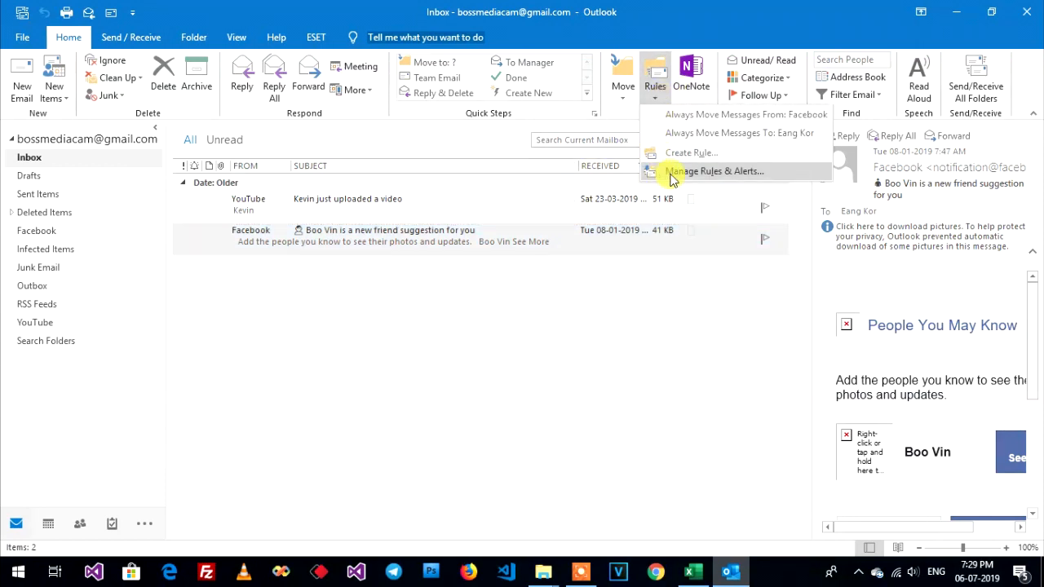
left_click(714, 170)
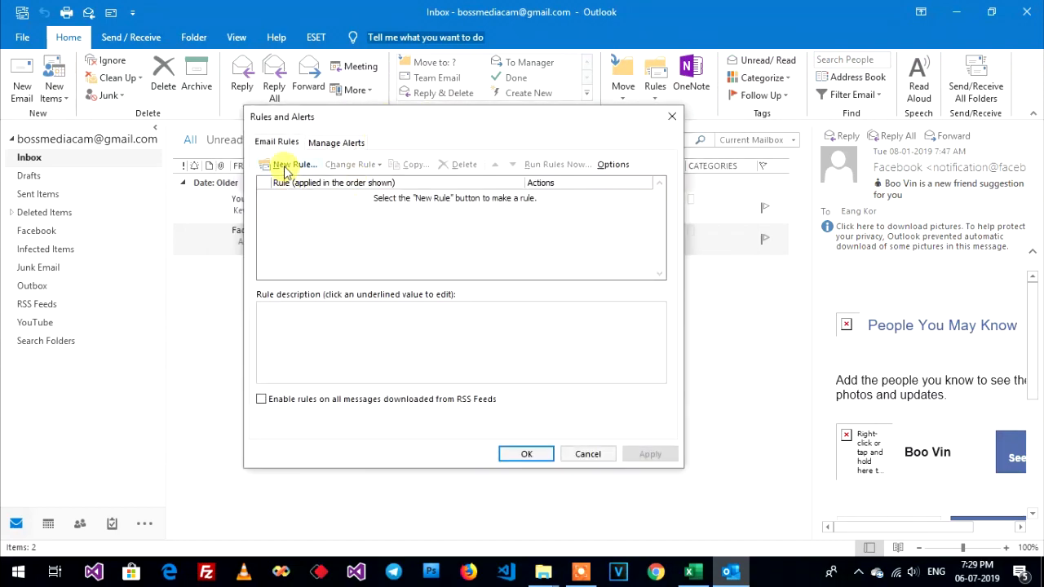
left_click(290, 163)
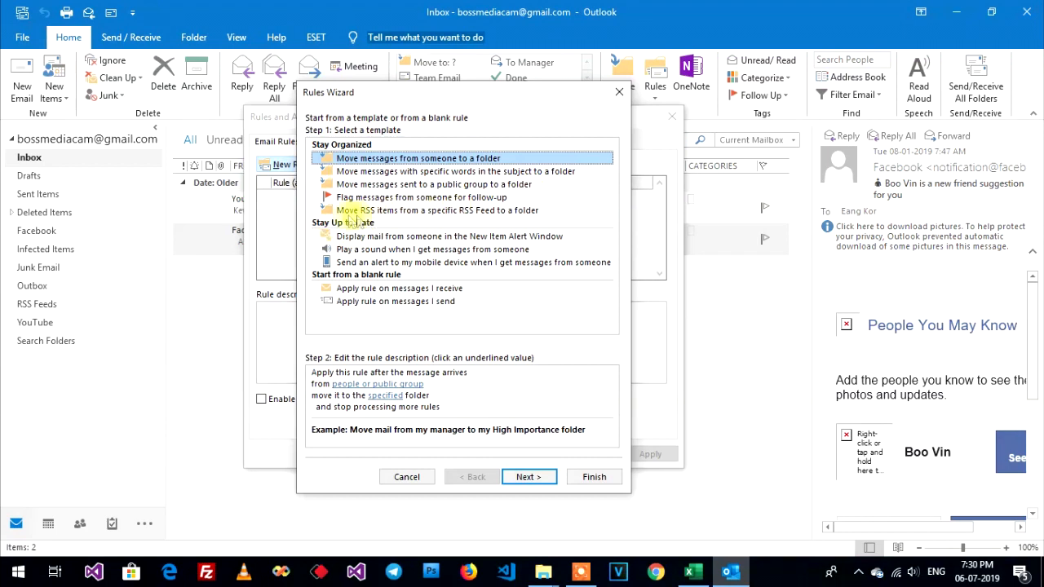
- Choose the 'Move messages with specific words to a folder' template and continue to conditions
left_click(455, 171)
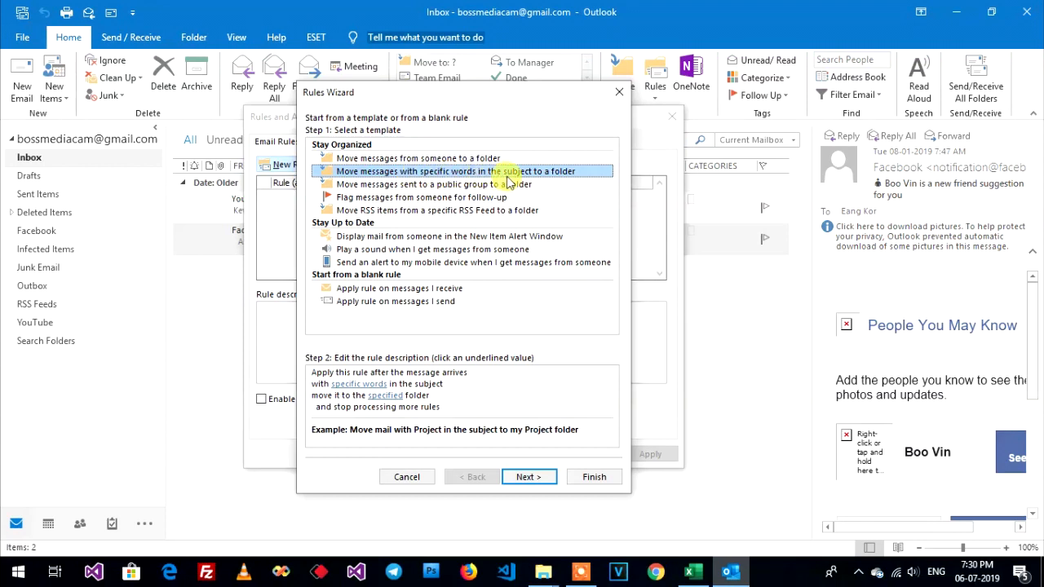
mouse_move(406, 477)
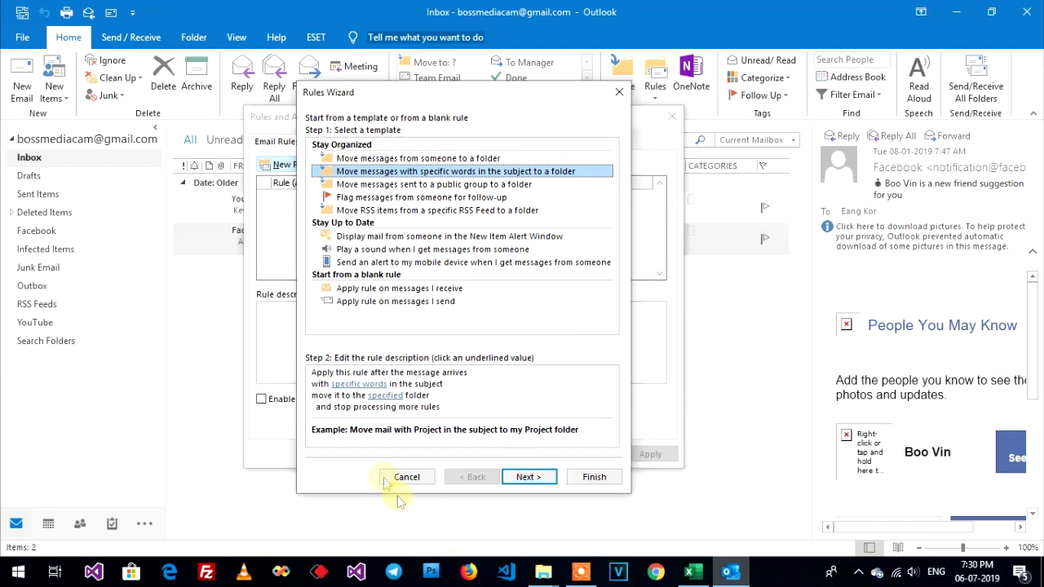
mouse_move(575, 562)
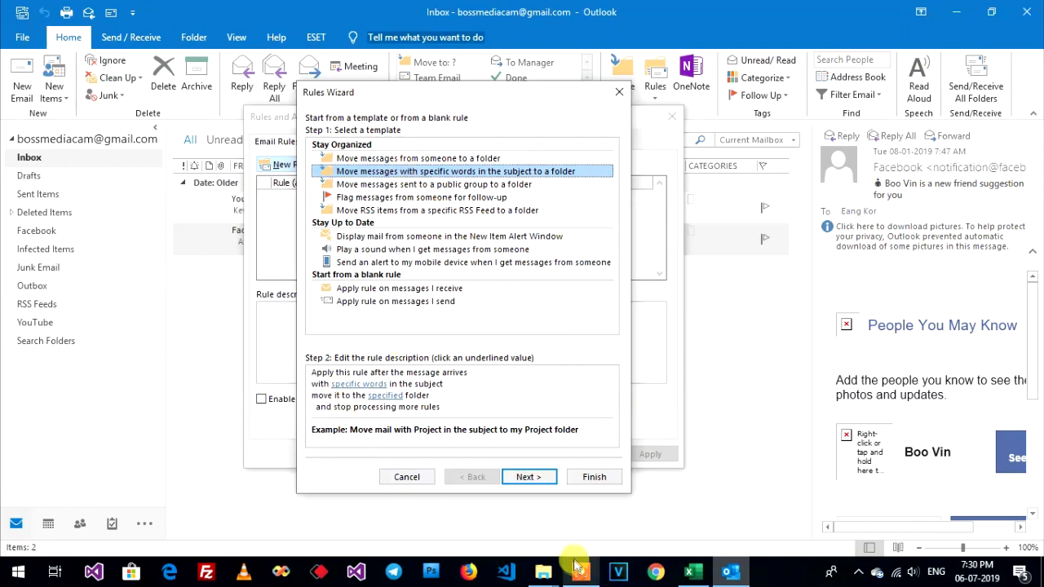
left_click(528, 476)
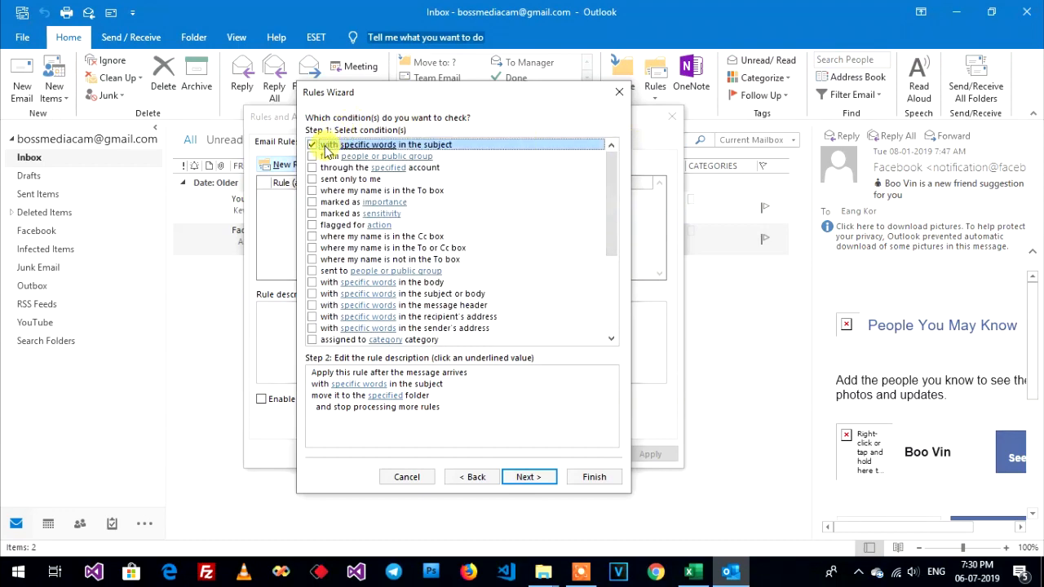
- Replace the subject-words condition with 'with specific words in the sender's address'
left_click(312, 145)
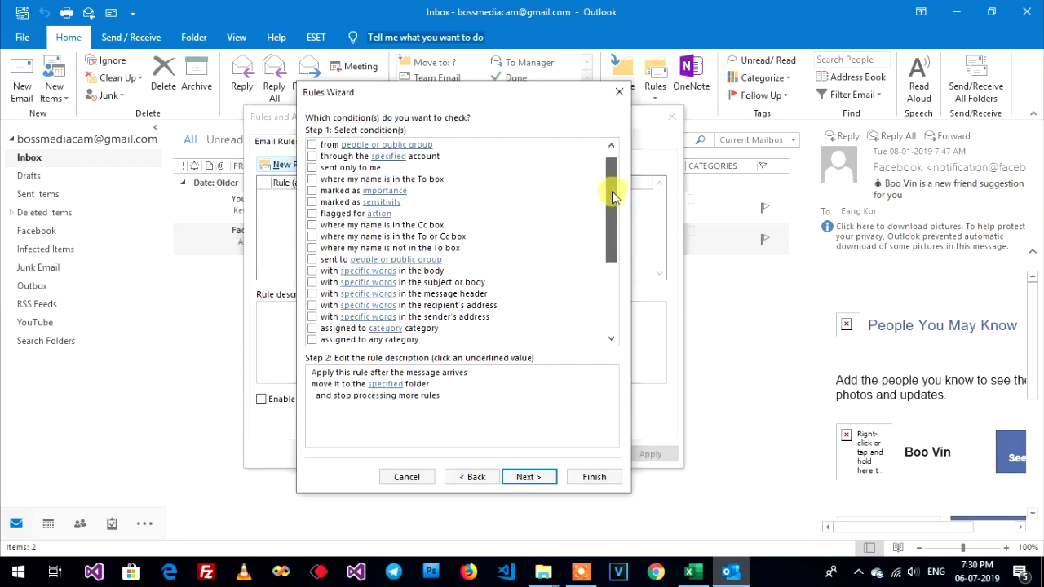
scroll("down", 3)
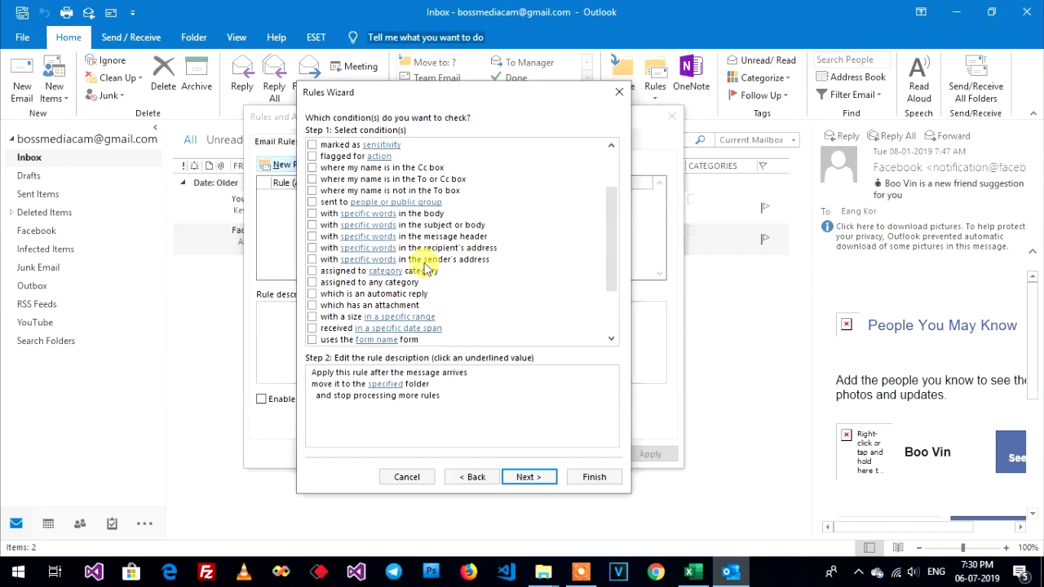
left_click(312, 259)
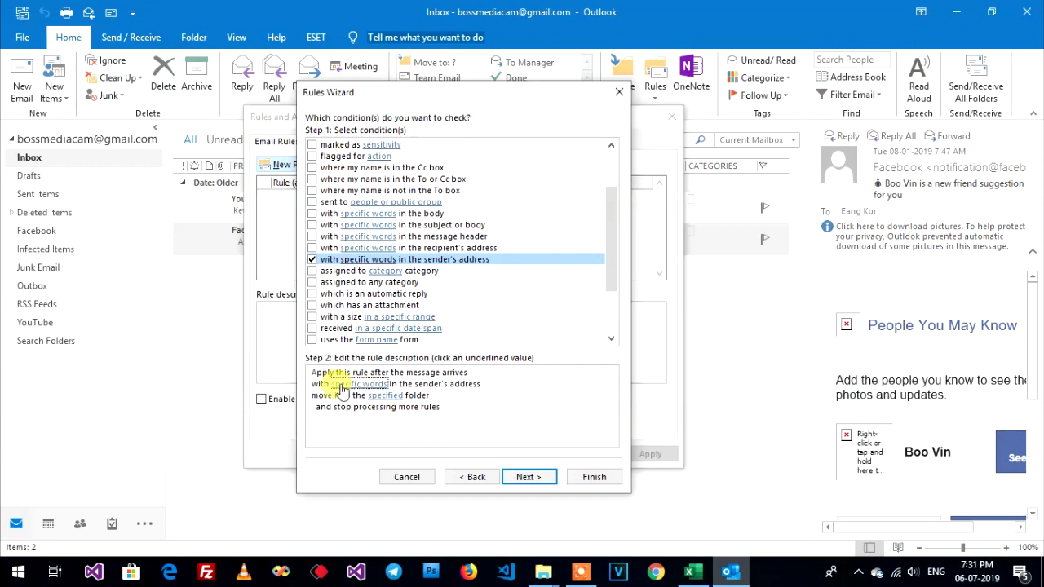
left_click(368, 384)
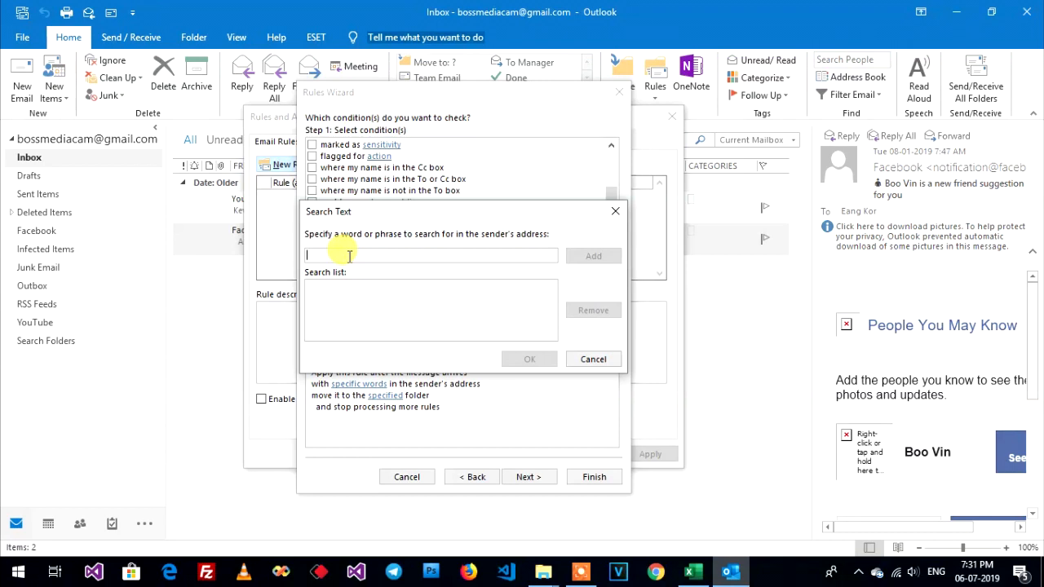
type("@facebl")
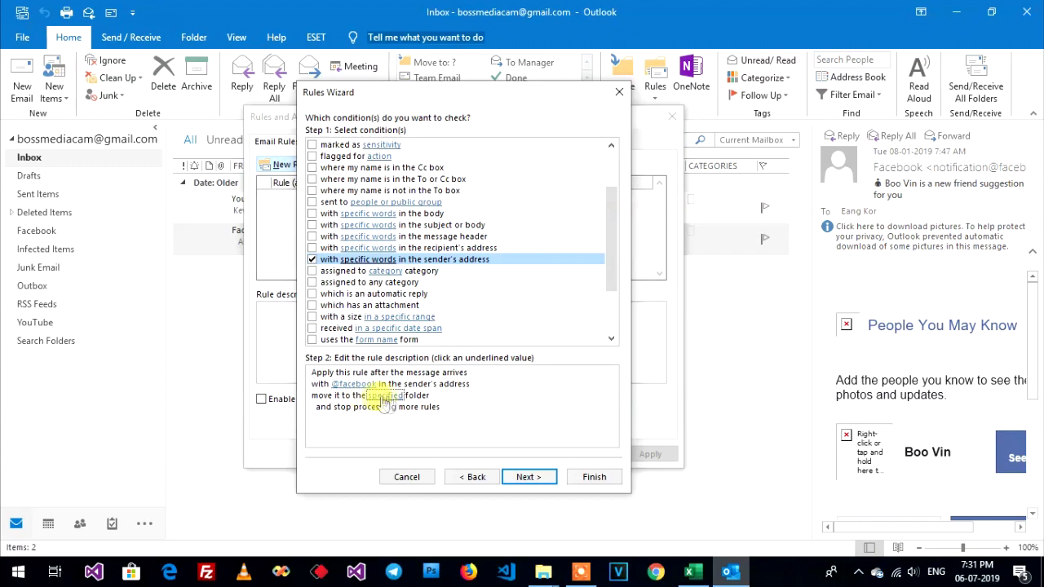
left_click(385, 396)
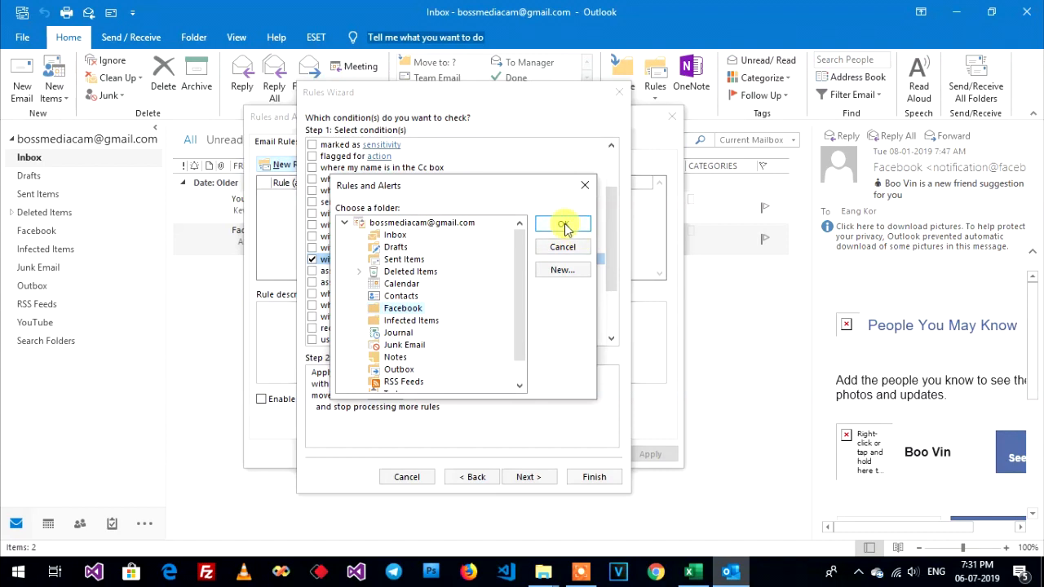
left_click(563, 224)
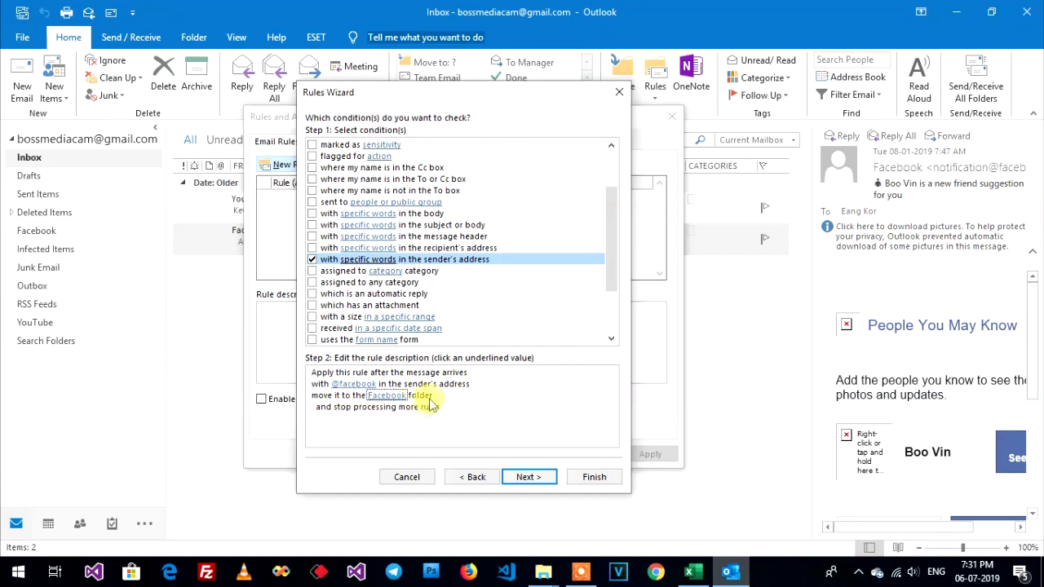
mouse_move(359, 446)
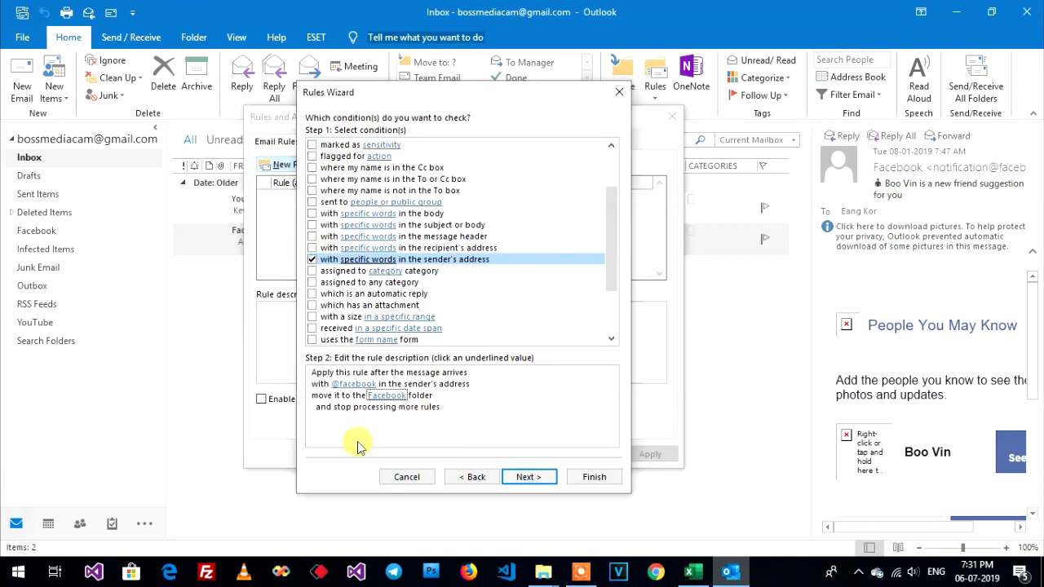
mouse_move(424, 421)
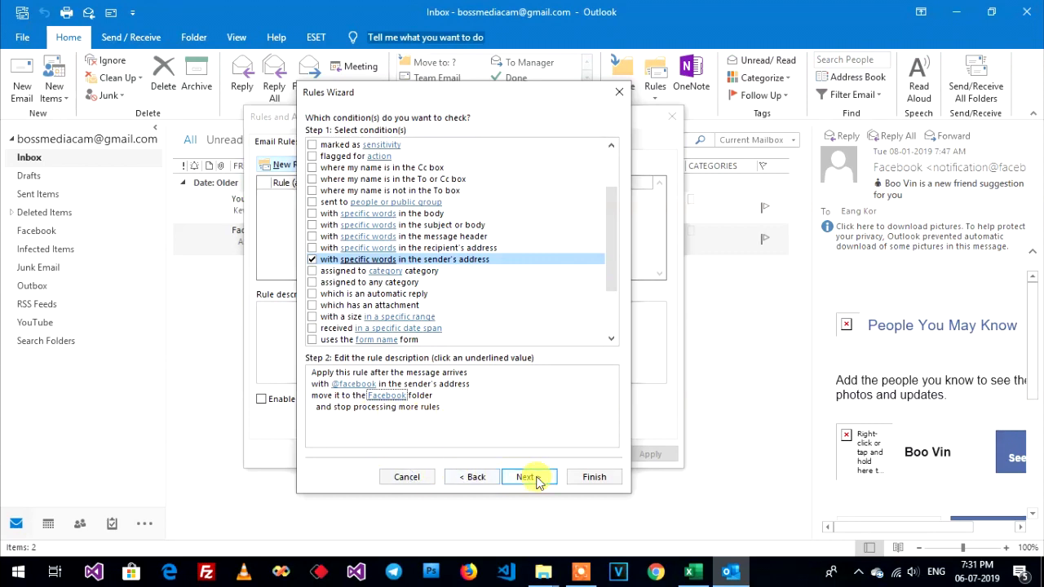
- Advance past the actions and exceptions pages to the rule's final setup
left_click(529, 478)
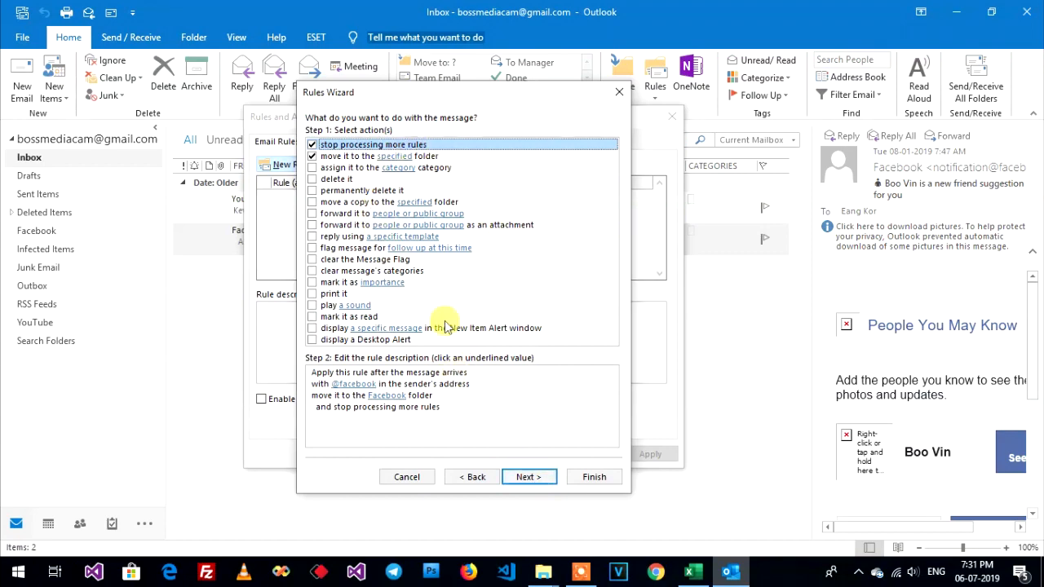
left_click(529, 476)
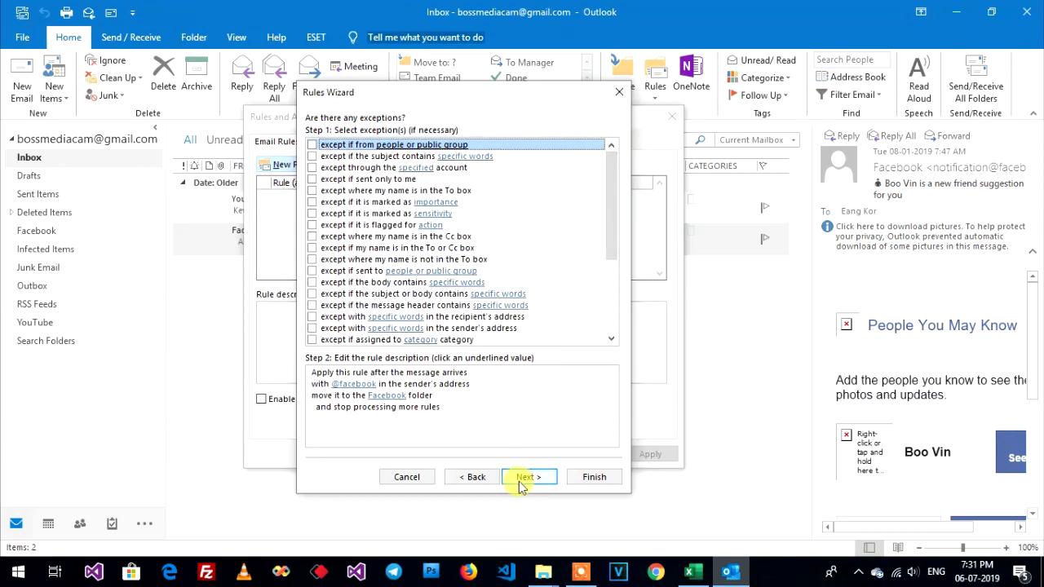
left_click(529, 476)
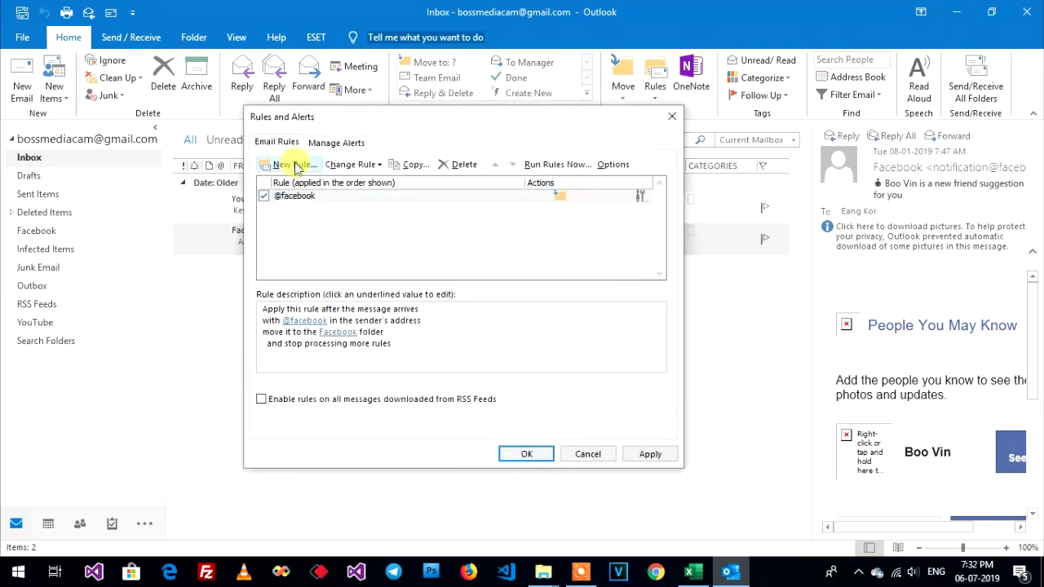
- Begin a second word-matching rule using the sender's-address condition and open its word list
left_click(290, 164)
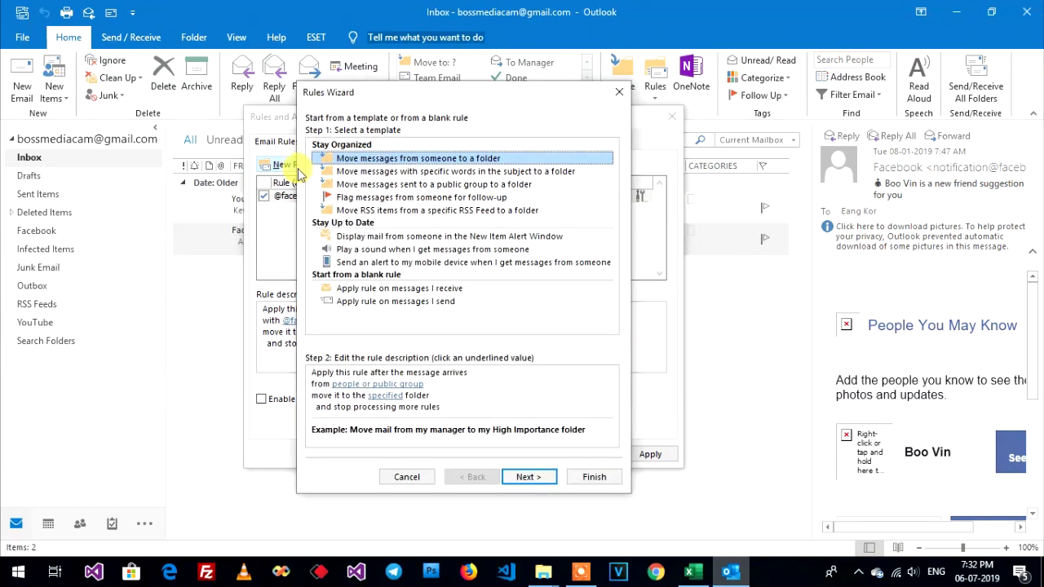
left_click(455, 171)
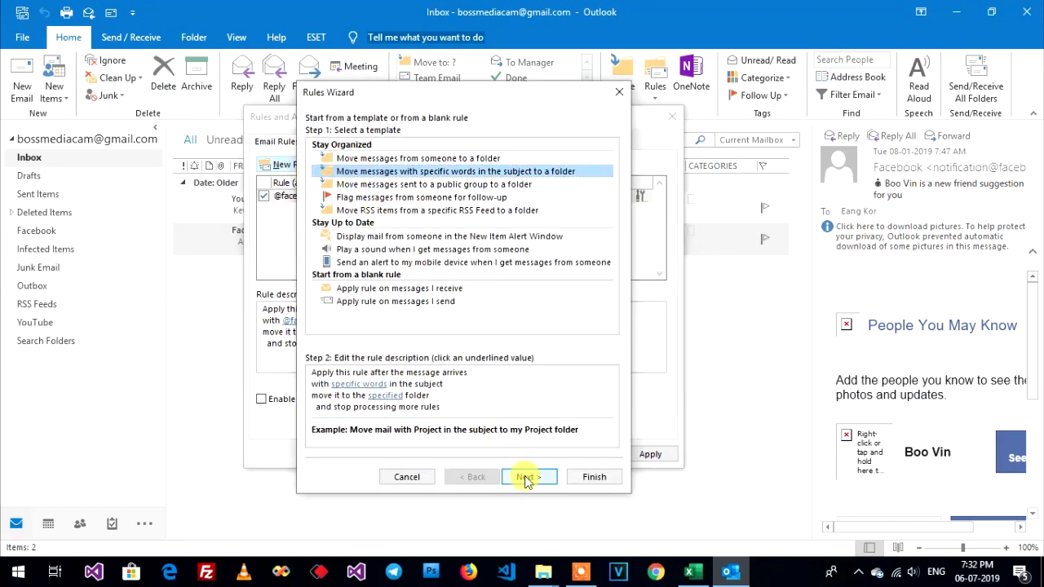
left_click(528, 477)
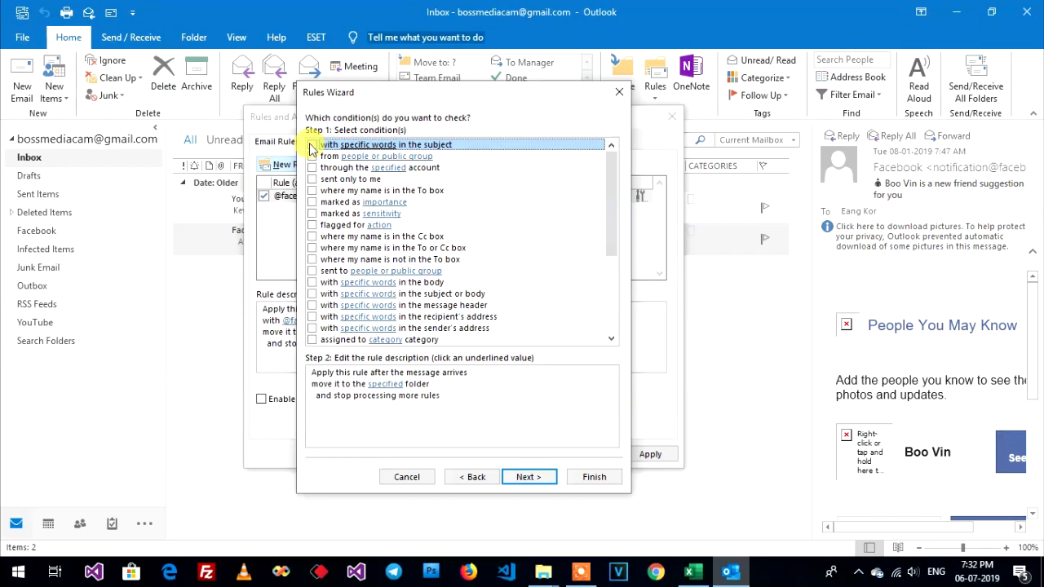
scroll("down", 3)
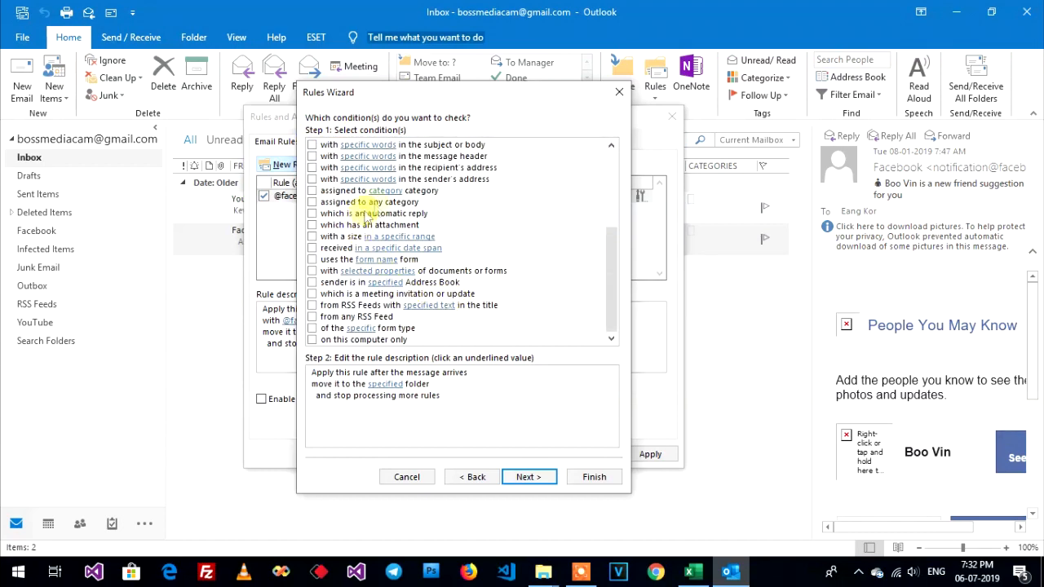
left_click(311, 178)
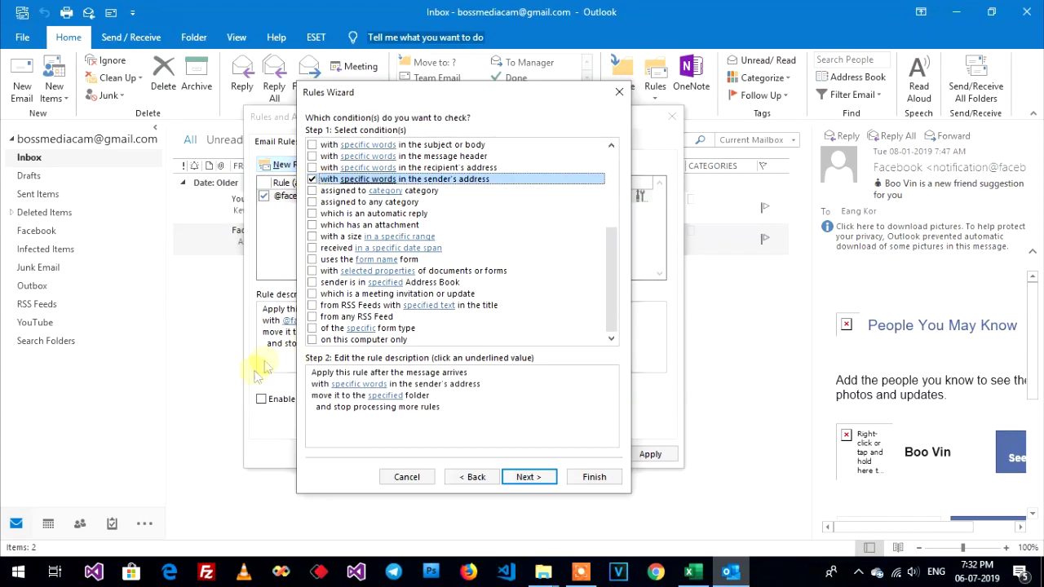
left_click(359, 383)
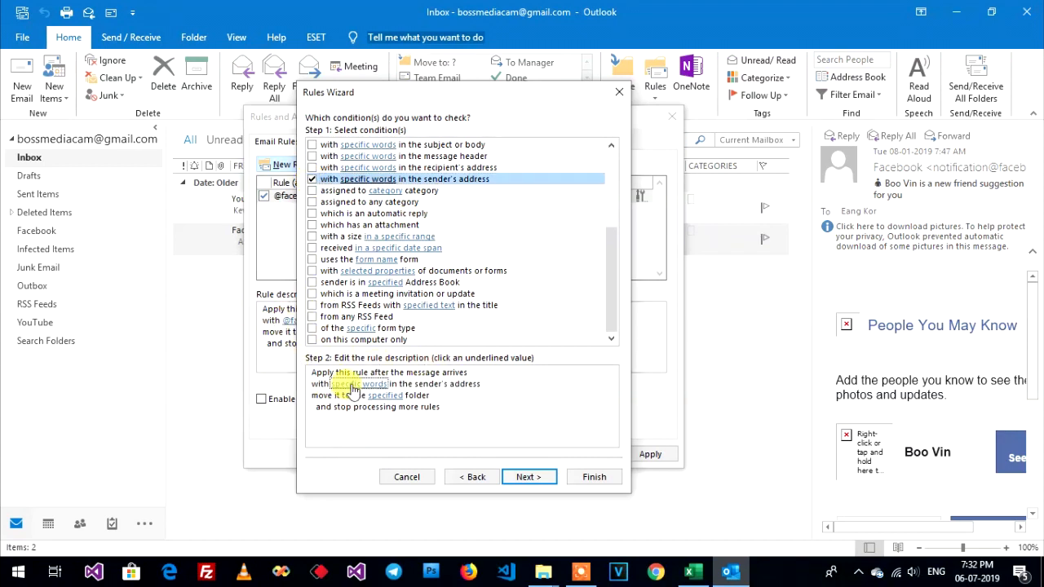
left_click(375, 384)
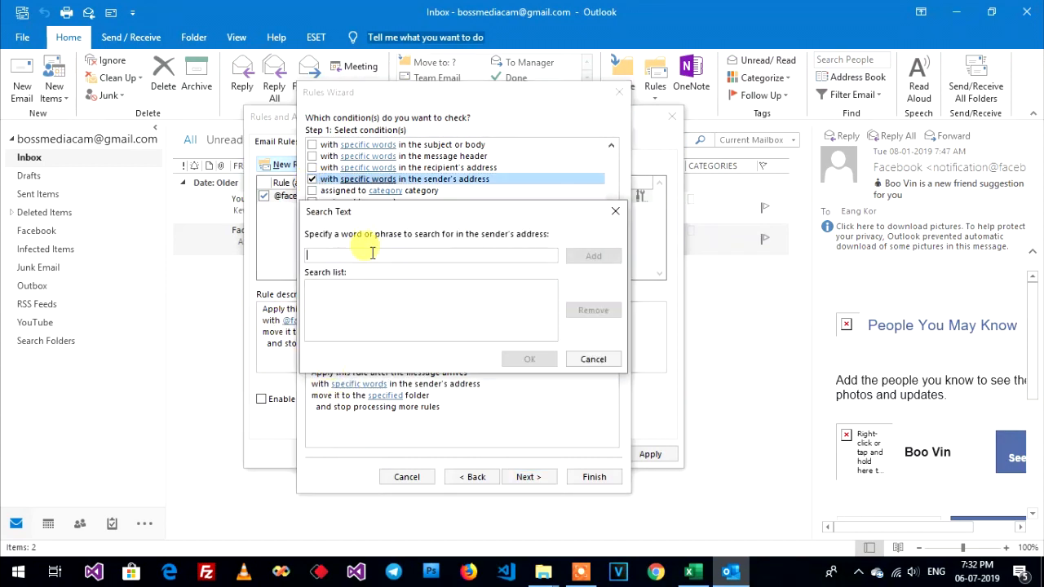
type("@youtube")
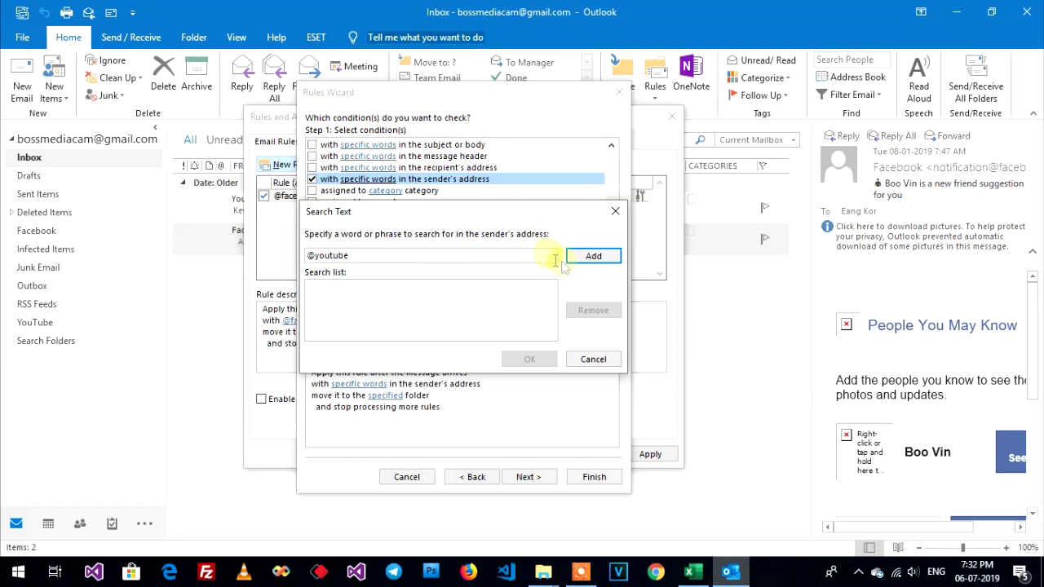
left_click(593, 255)
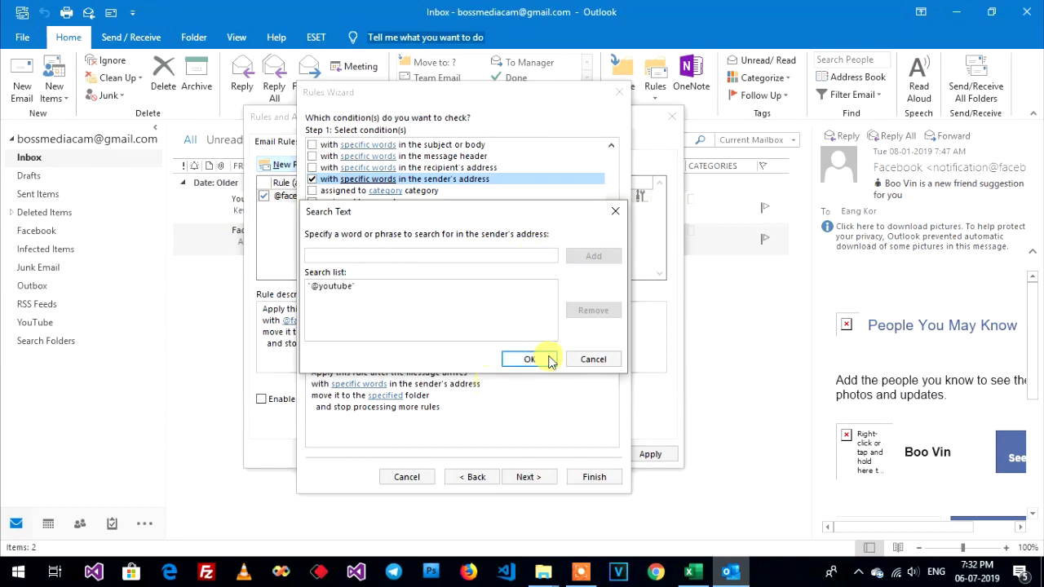
left_click(529, 359)
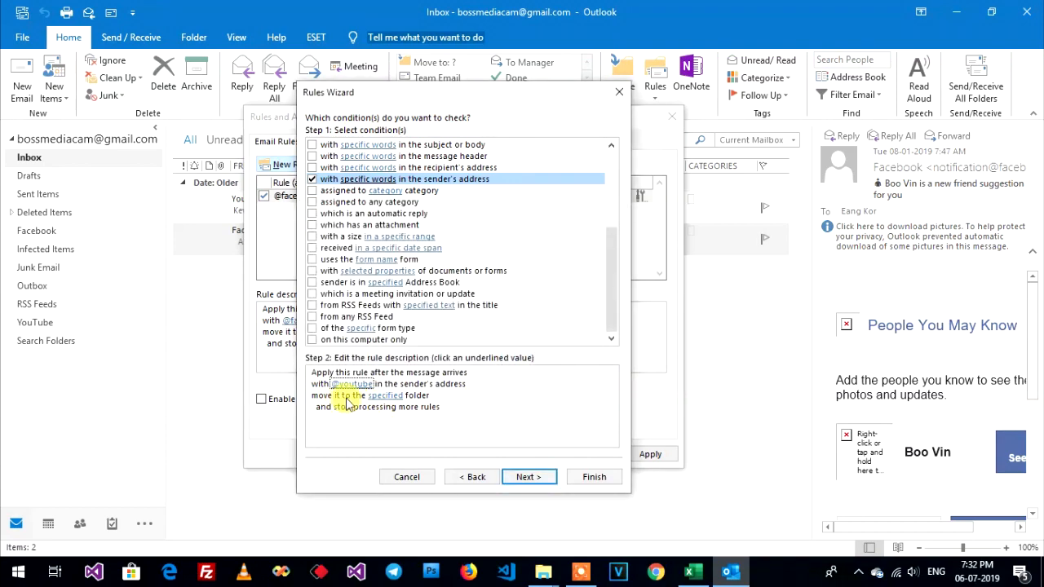
left_click(385, 396)
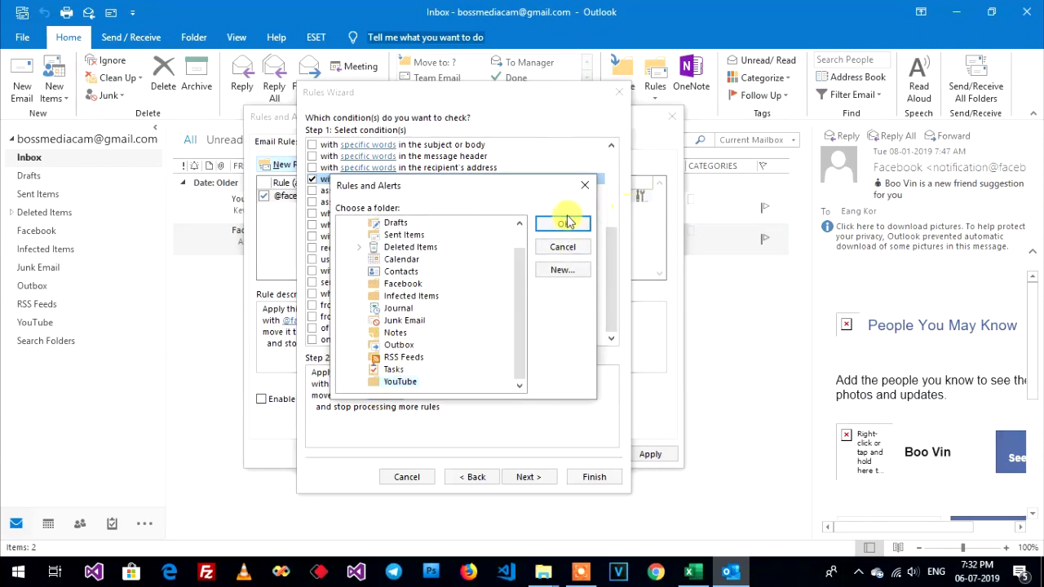
left_click(562, 224)
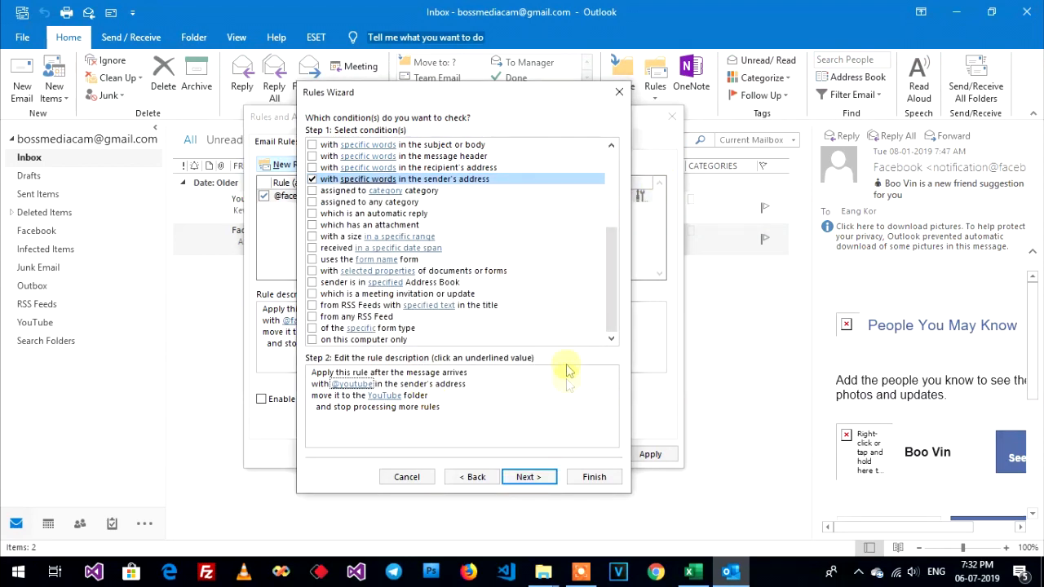
left_click(529, 477)
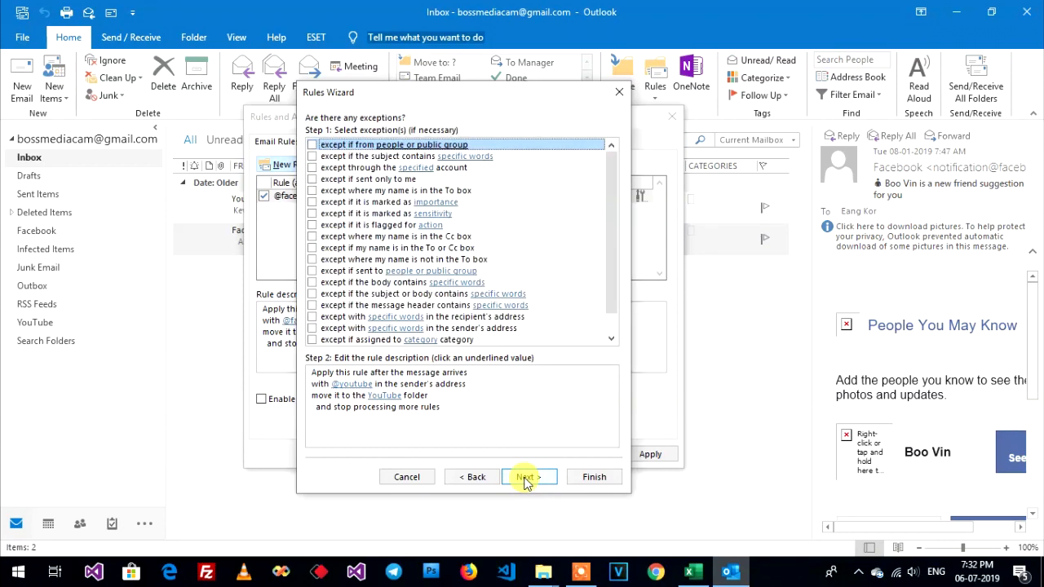
left_click(525, 476)
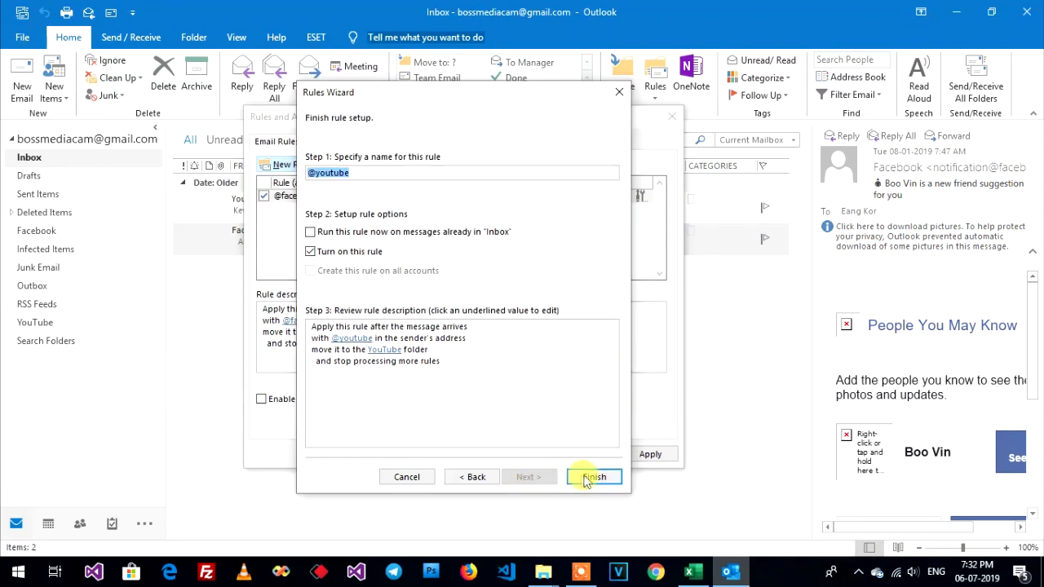
left_click(595, 477)
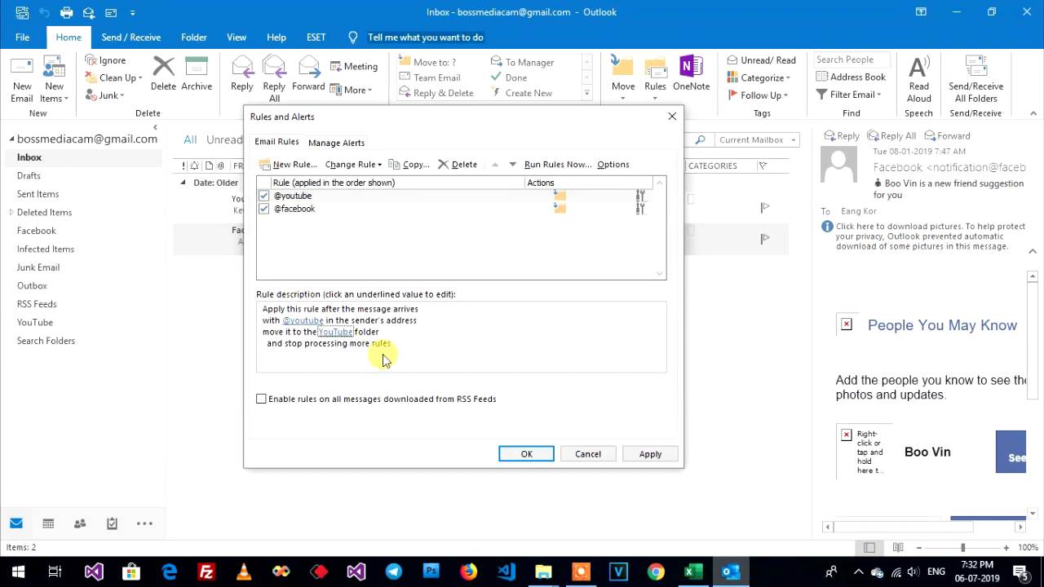
mouse_move(362, 273)
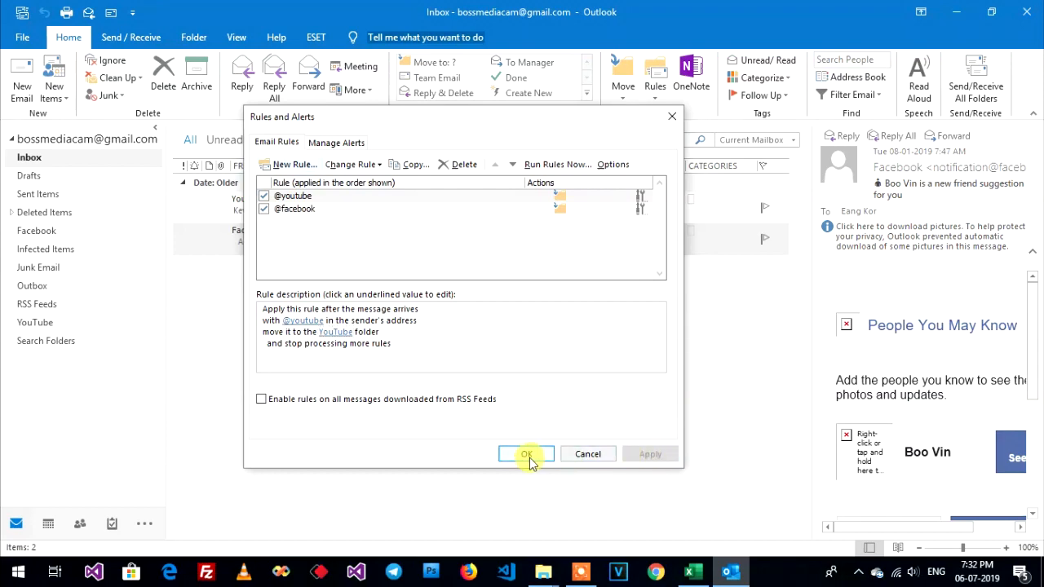
left_click(526, 453)
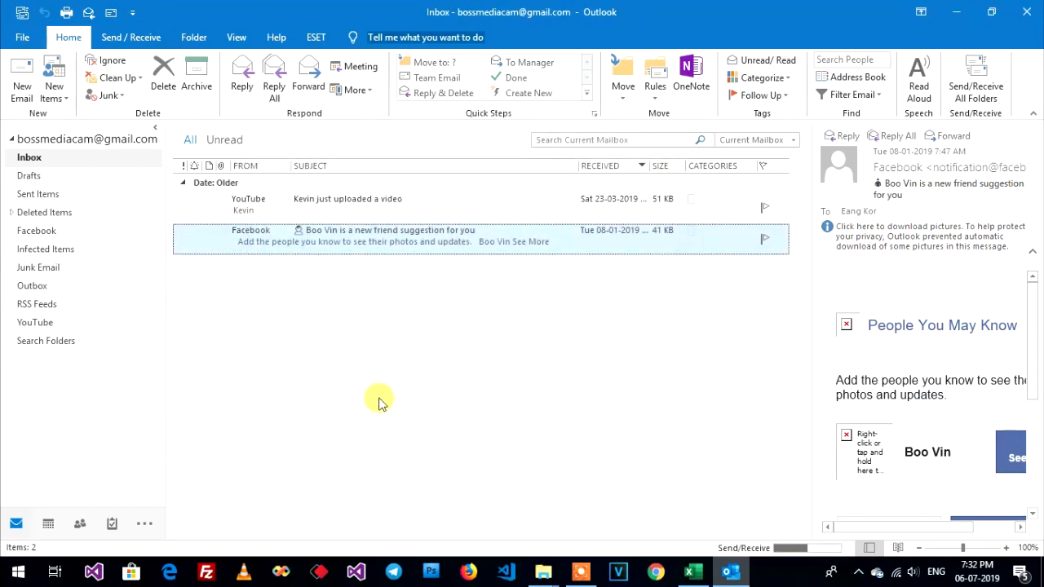
mouse_move(36, 231)
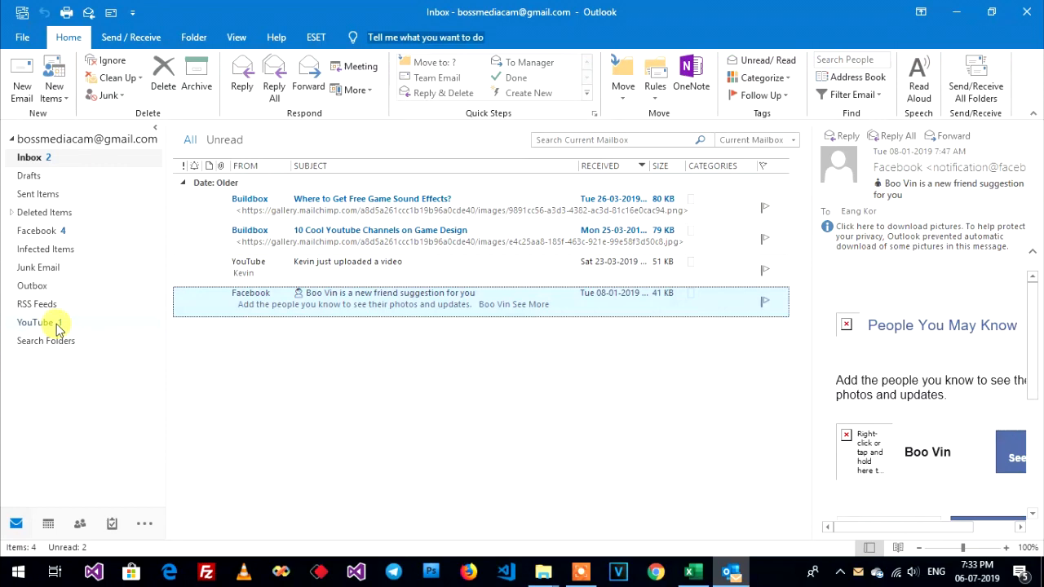
- Switch between the YouTube and Facebook folders to confirm their sorted messages
left_click(34, 322)
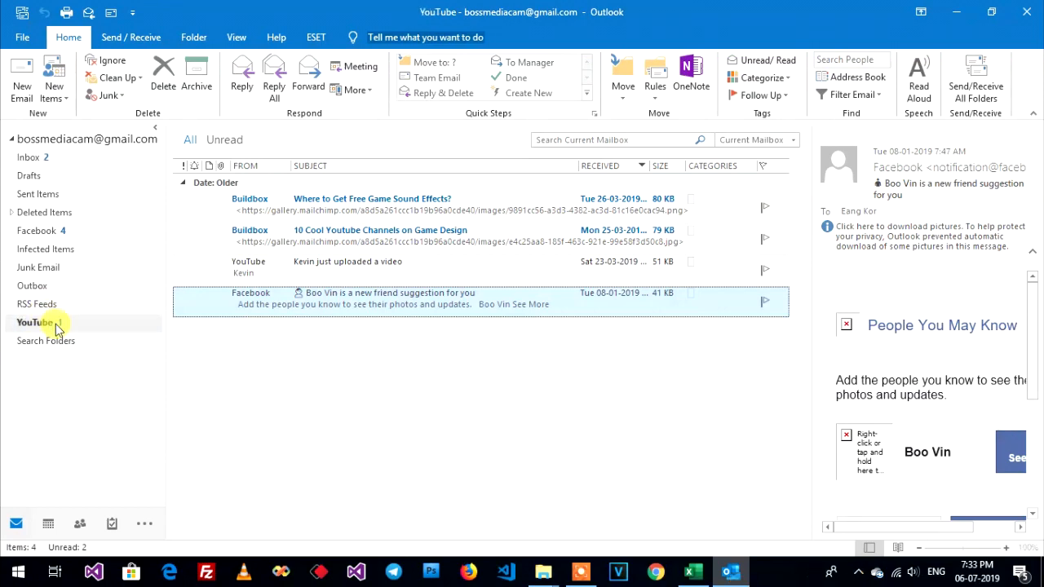
left_click(34, 322)
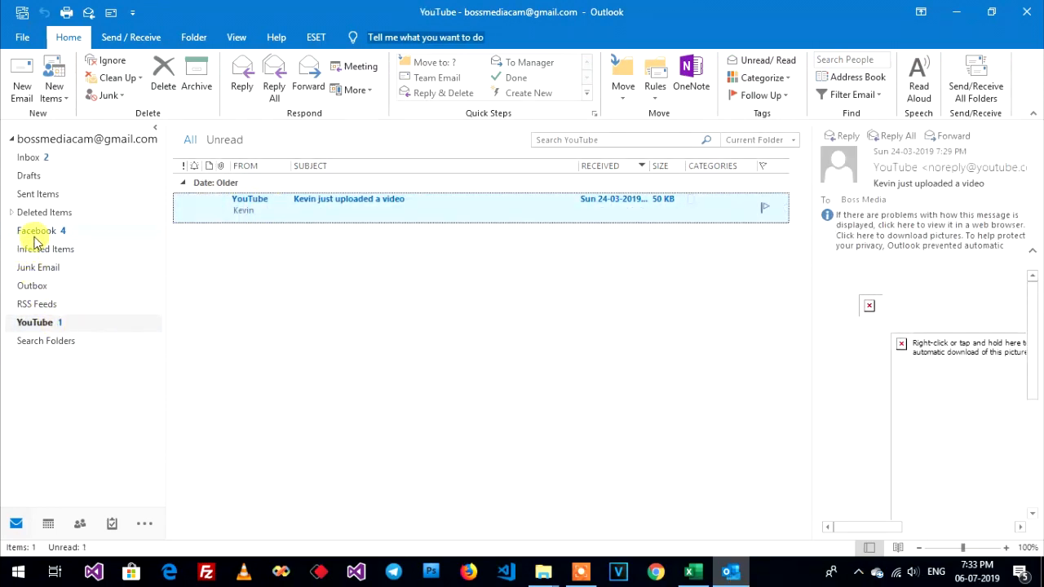
left_click(35, 230)
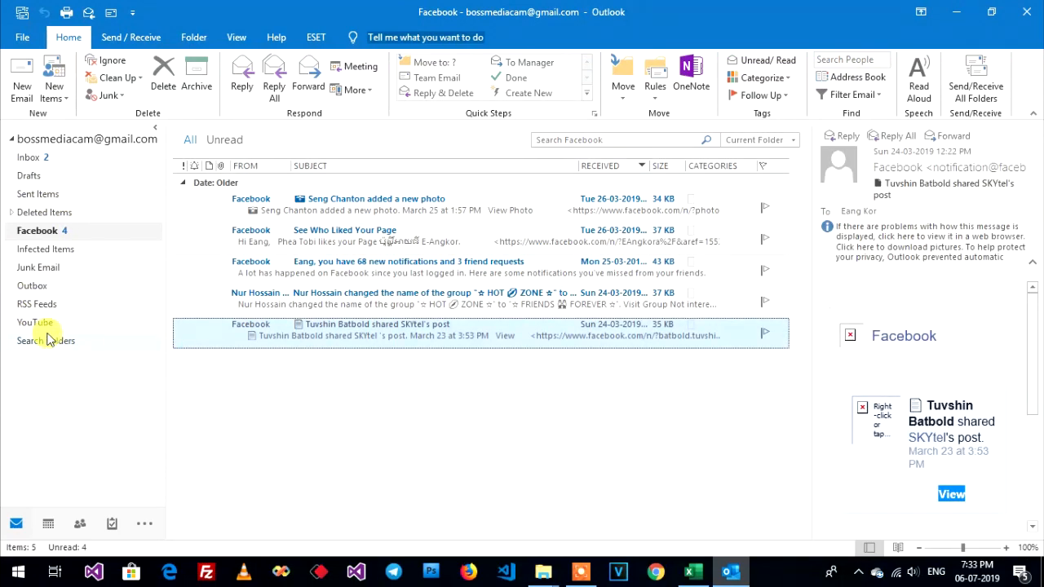
left_click(35, 322)
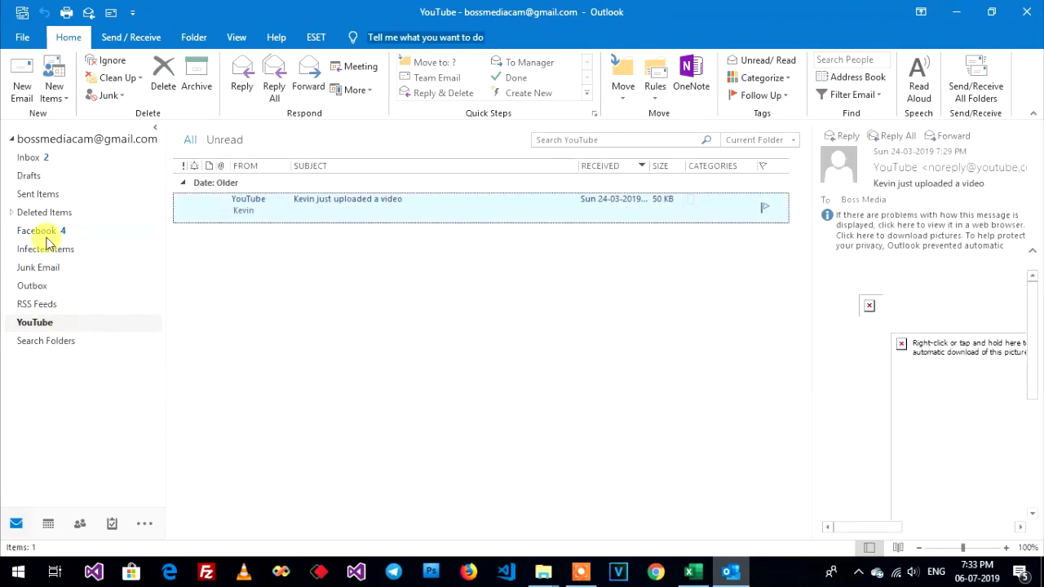
left_click(40, 230)
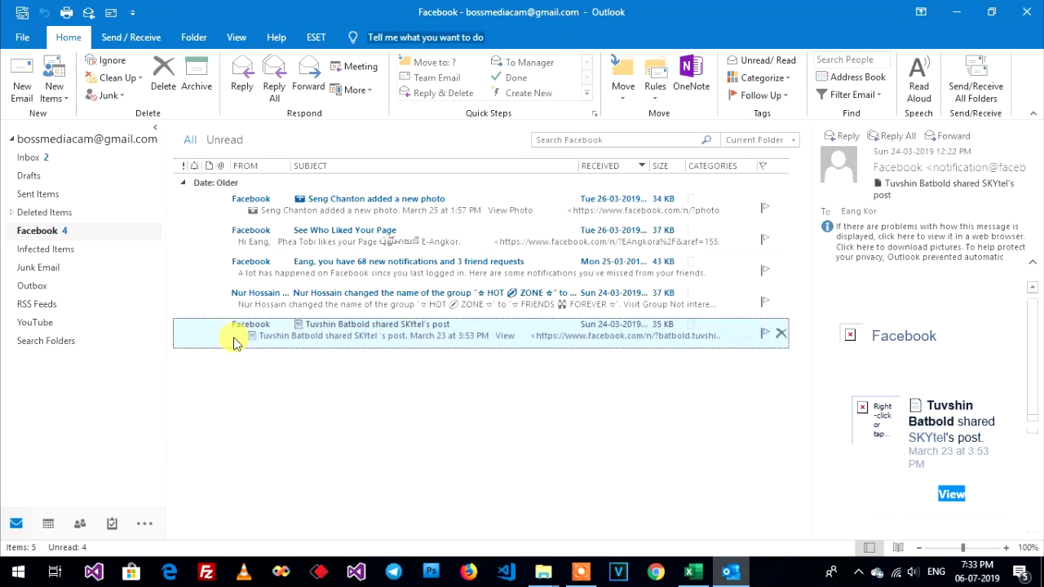